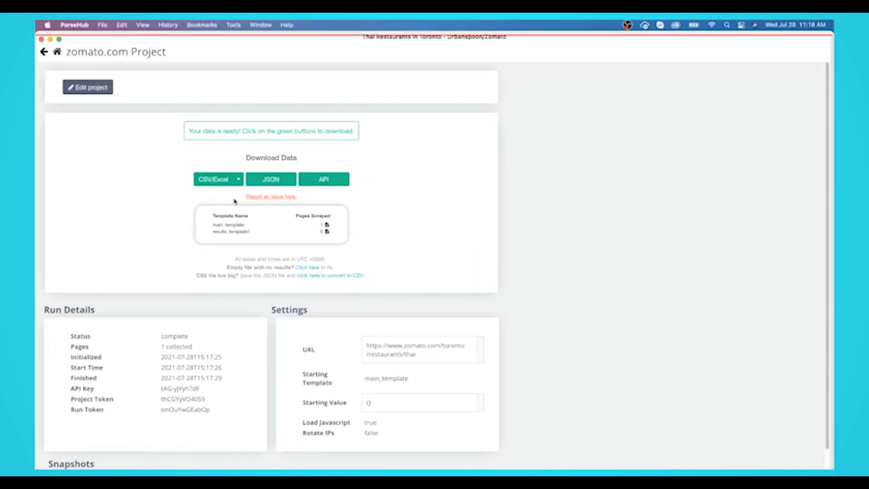
# Open the Empty Result explanation for the zomato.com run's empty results file
pyautogui.click(299, 266)
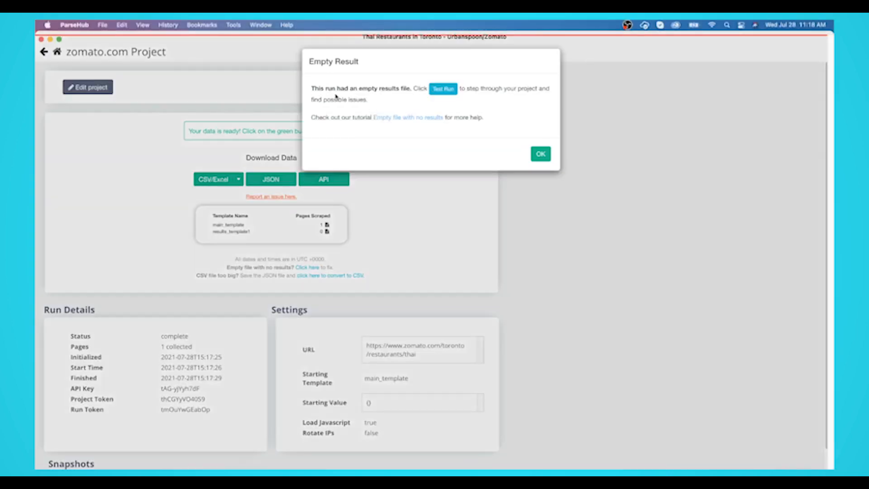
pyautogui.moveTo(360, 96)
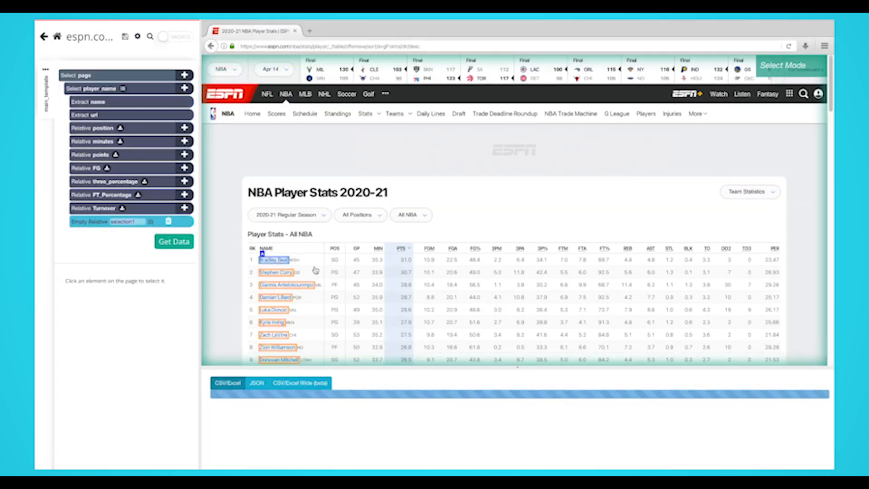
# Enable 'Rotate IP Addresses' in the trivago.ca project settings and accept the IP Rotation warning
pyautogui.click(173, 241)
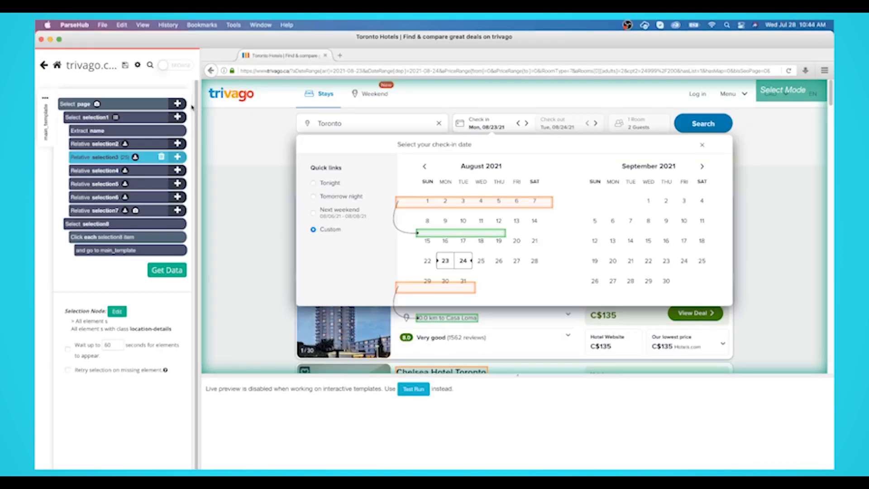
pyautogui.click(137, 65)
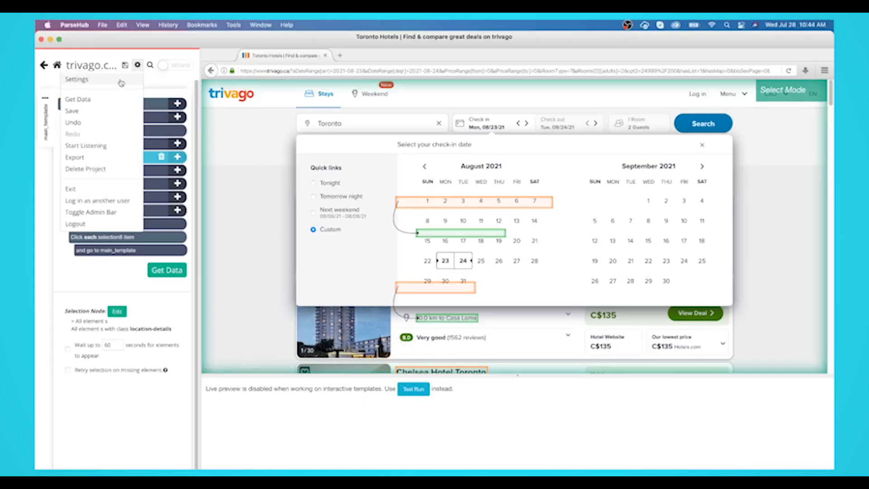
pyautogui.click(77, 79)
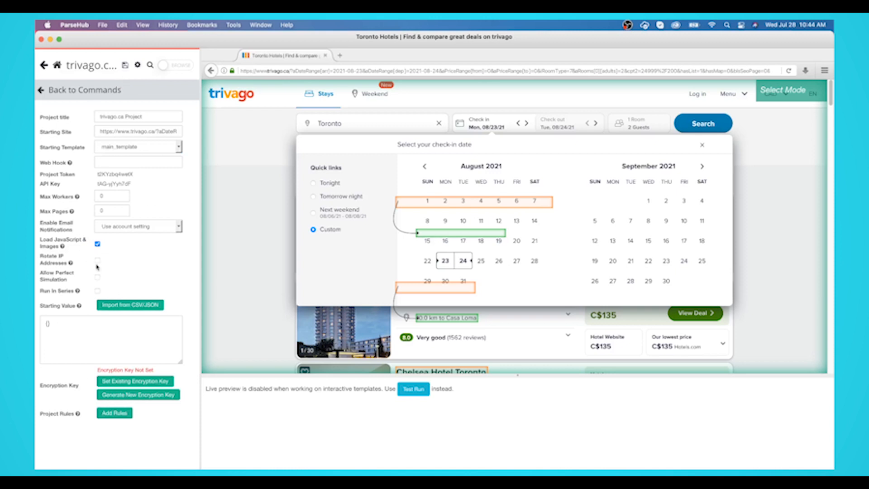
pyautogui.click(97, 261)
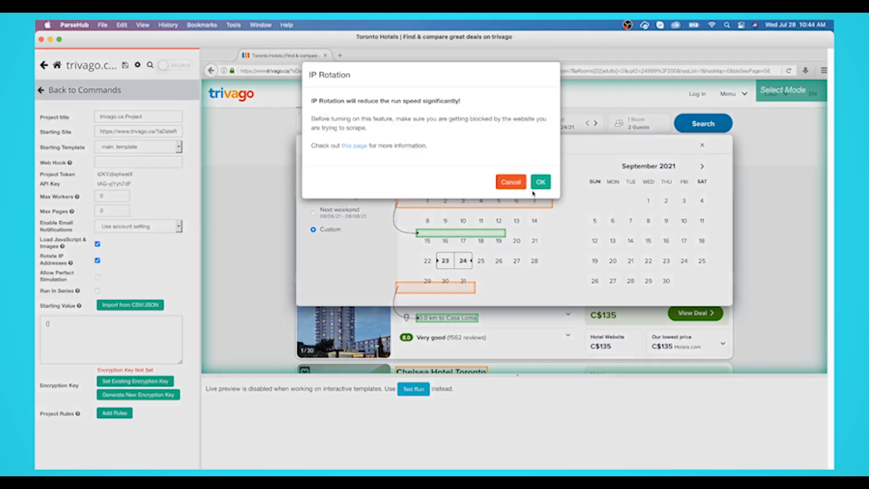
pyautogui.click(540, 182)
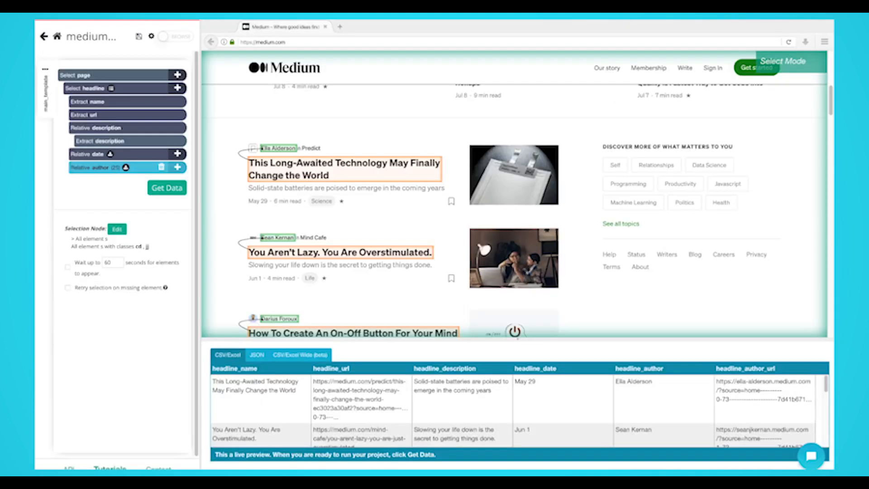
pyautogui.moveTo(370, 296)
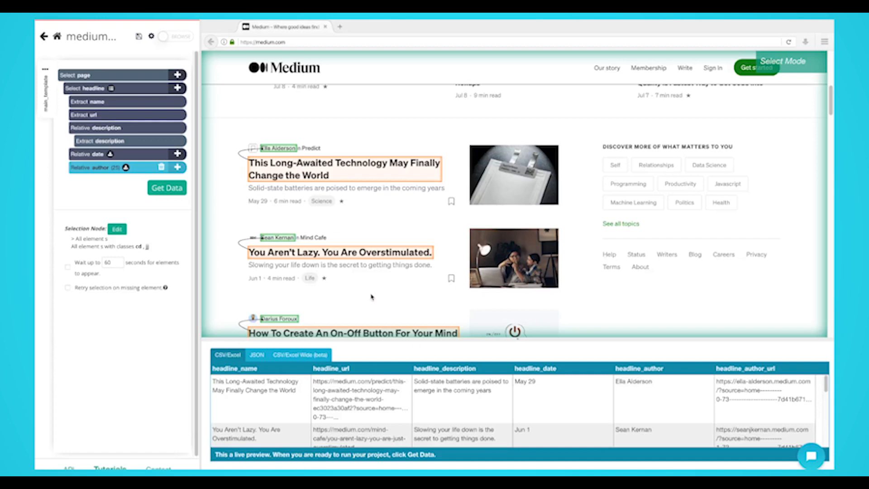
pyautogui.scroll(-3)
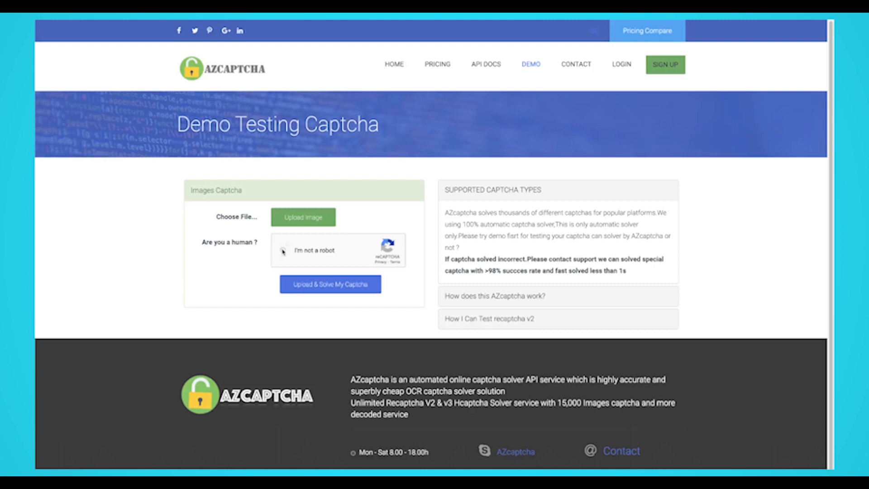
# Pass the reCAPTCHA check, enter captcha code 'uhpov' and verify it
pyautogui.click(330, 284)
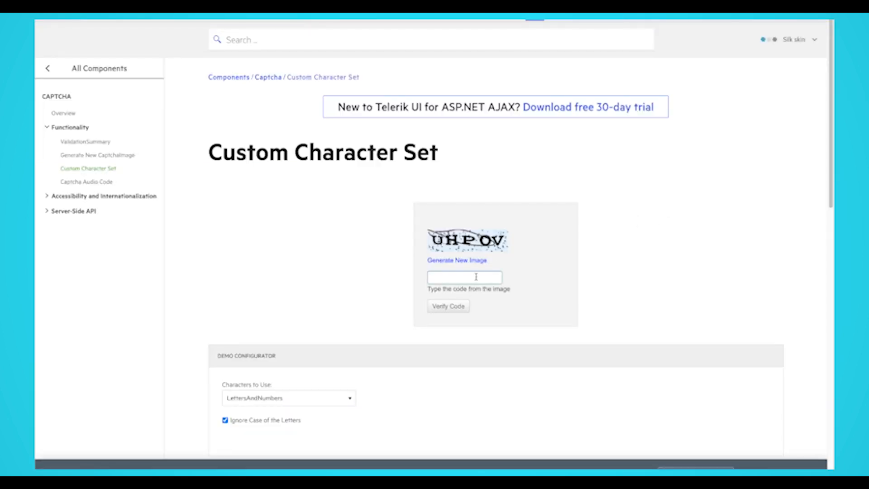
pyautogui.write('u')
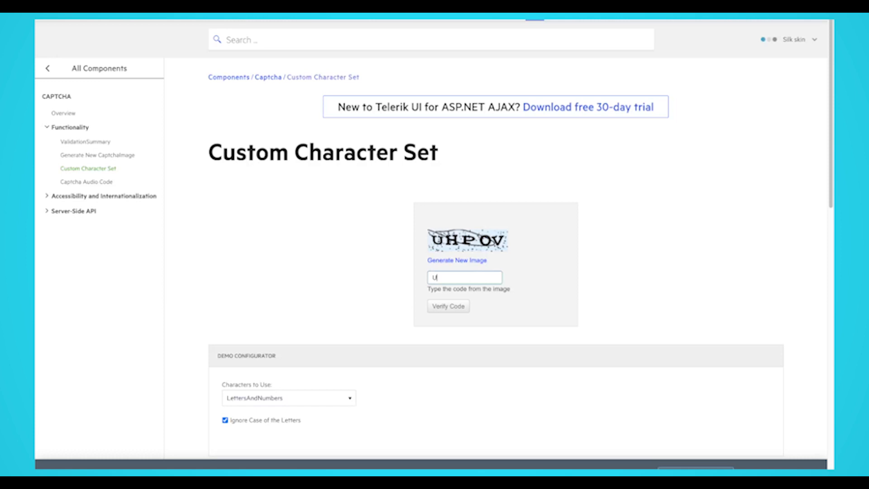
pyautogui.write('hpov')
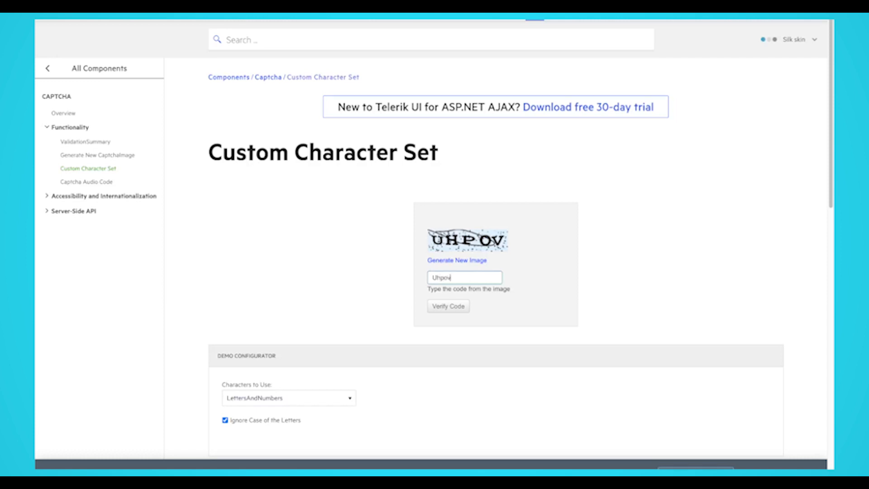
pyautogui.click(447, 306)
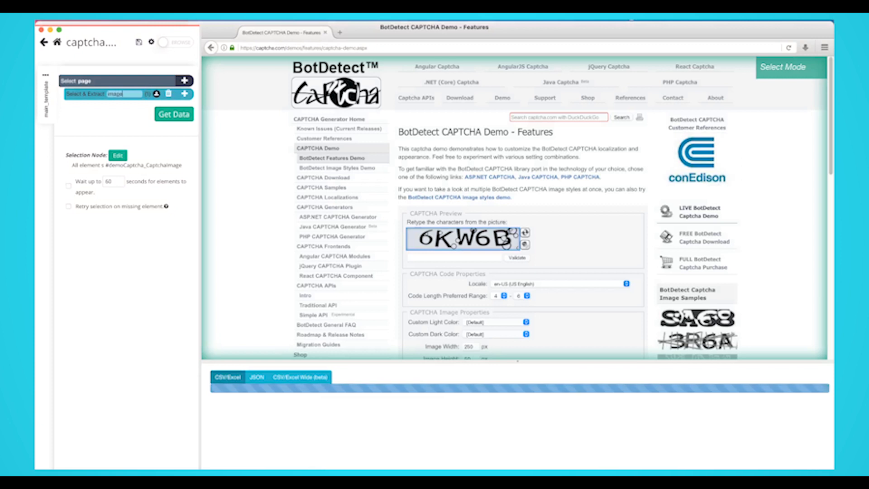
# Switch the Extract image command from image URL to Solve Captcha
pyautogui.click(184, 94)
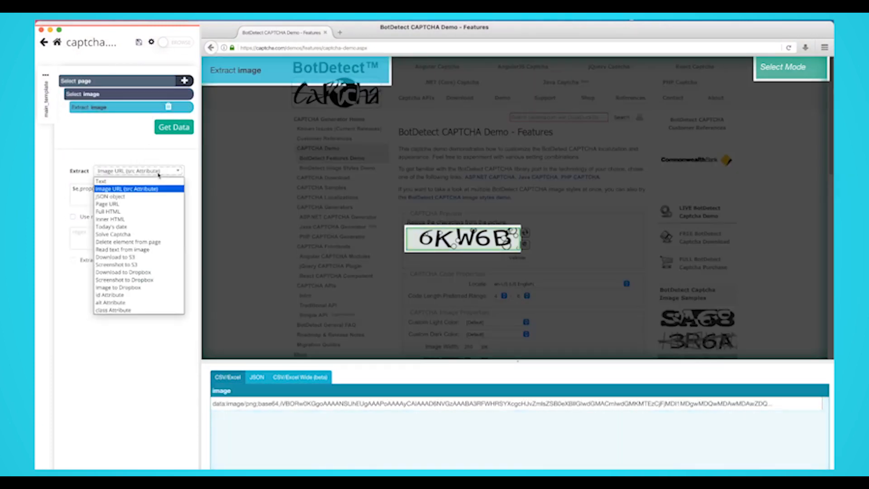
pyautogui.click(113, 235)
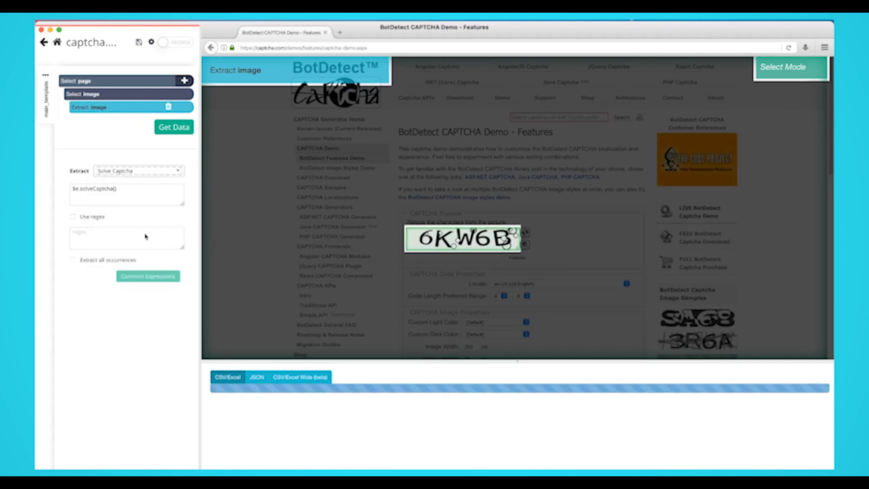
pyautogui.click(173, 127)
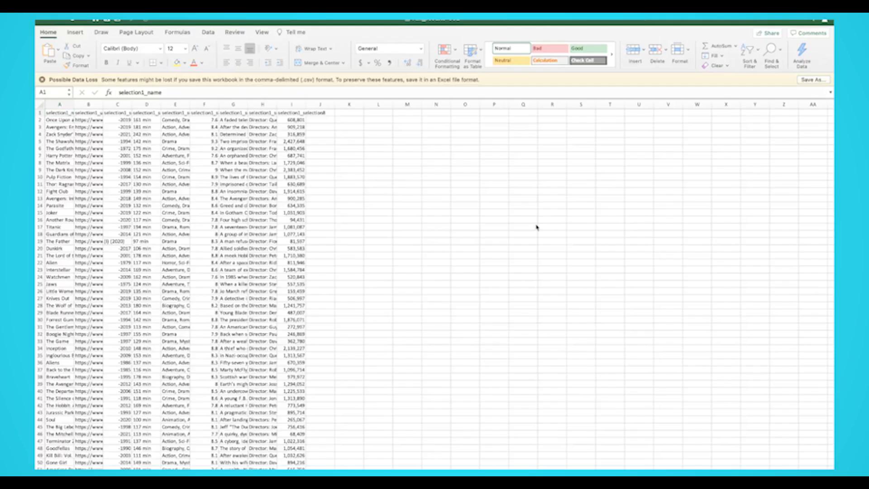
pyautogui.scroll(-3)
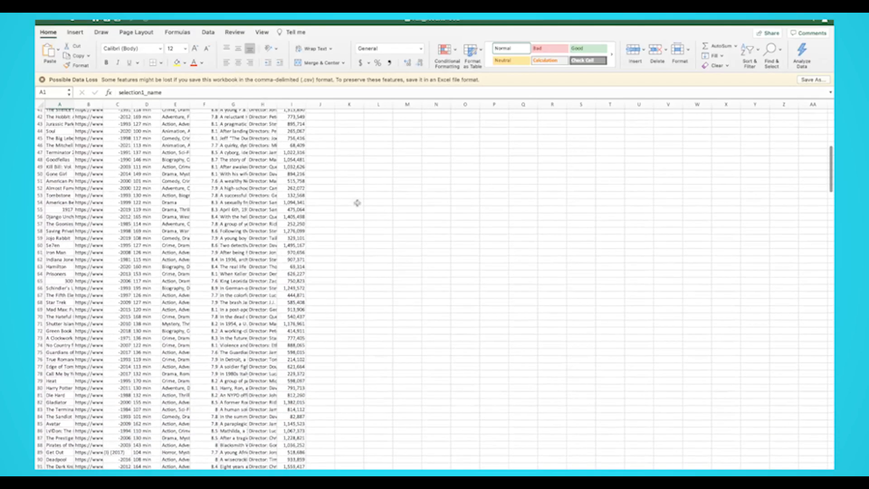
pyautogui.scroll(-3)
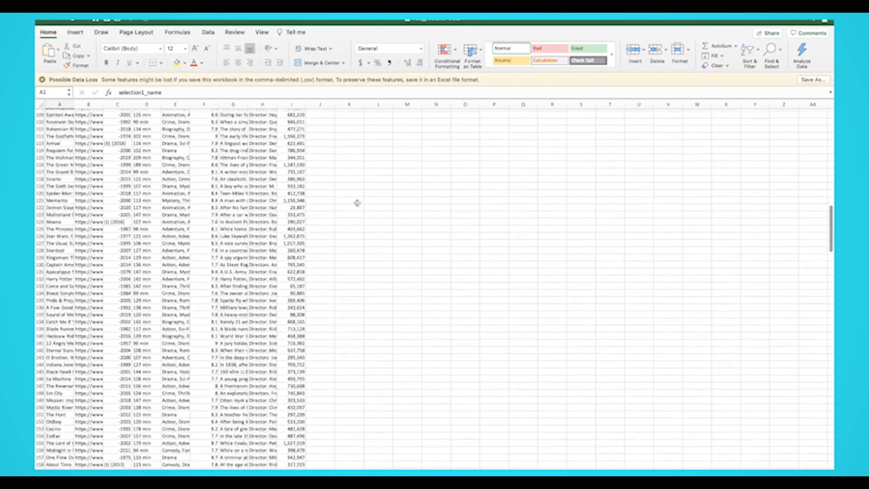
pyautogui.scroll(-3)
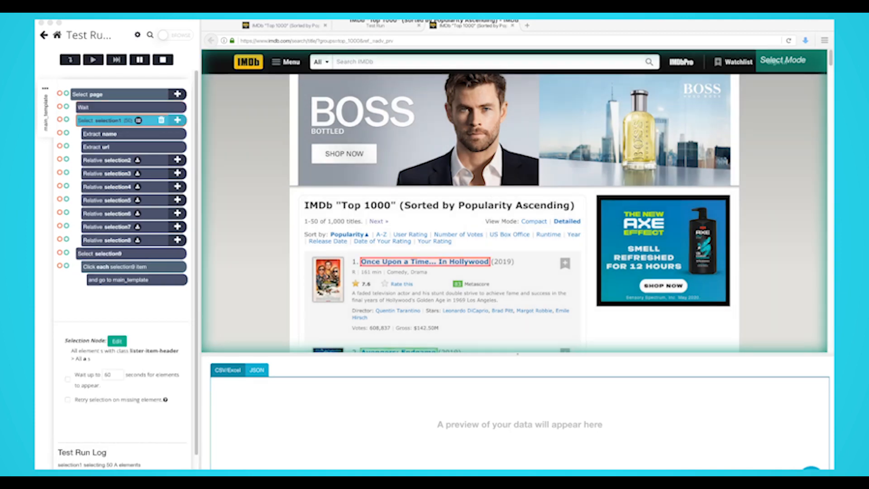
pyautogui.click(103, 134)
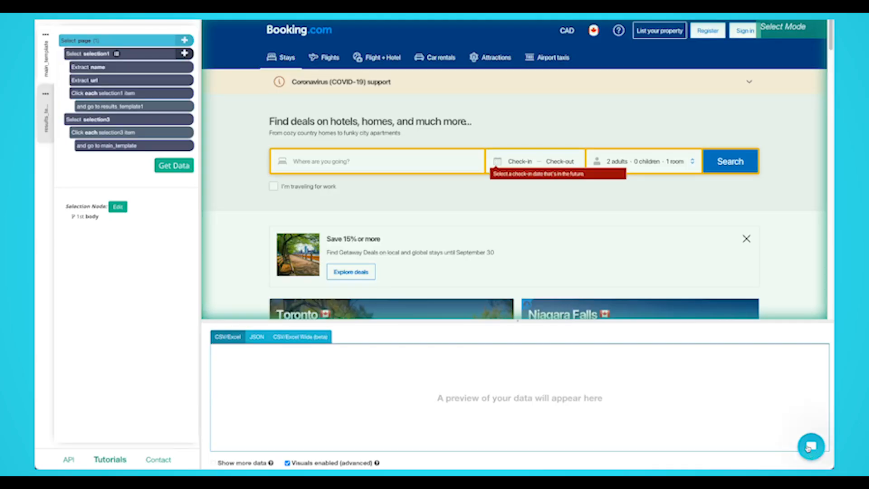
# Open the live support chat and start typing 'hey, just hav…'
pyautogui.click(811, 447)
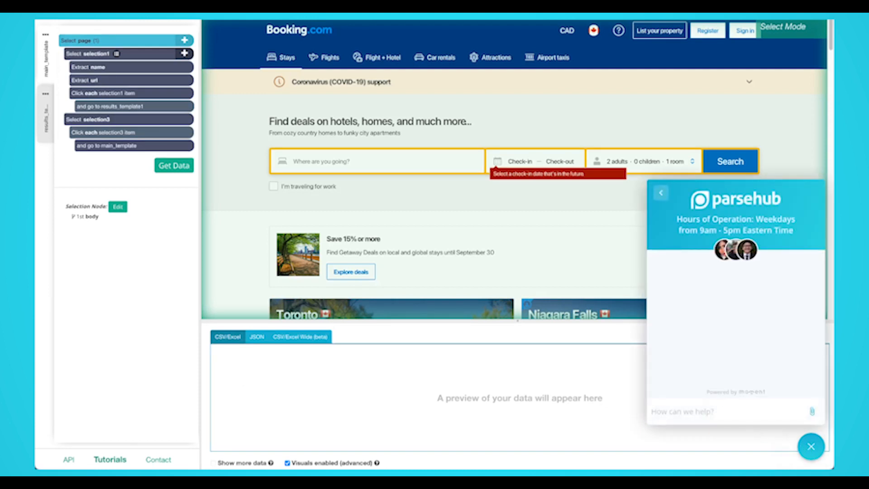
pyautogui.write('hey, just hav')
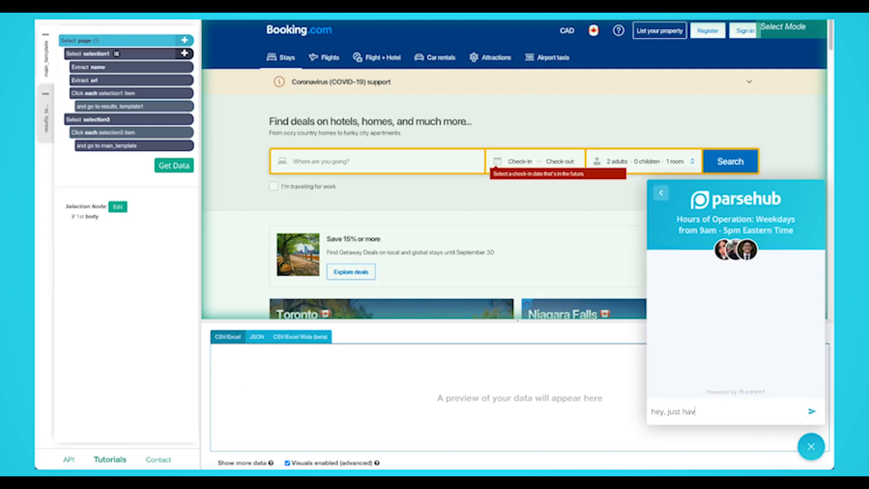